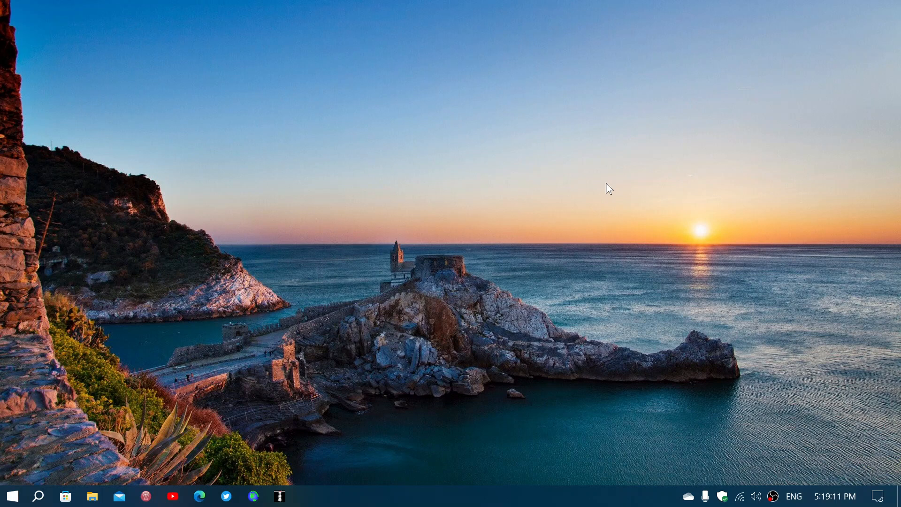
{"action": "mouse_move", "coordinate": [397, 278]}
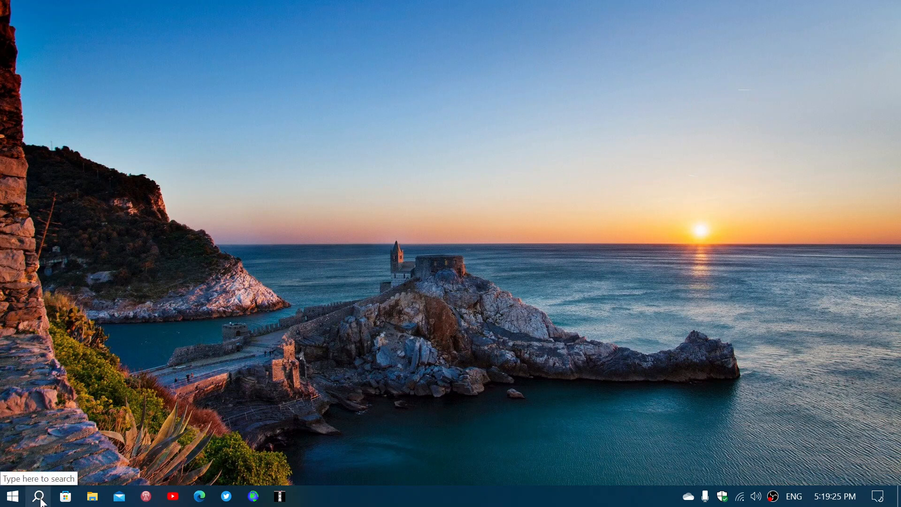
- Search Windows for 'word' and launch WordPad to get a blank document
{"action": "left_click", "coordinate": [40, 495]}
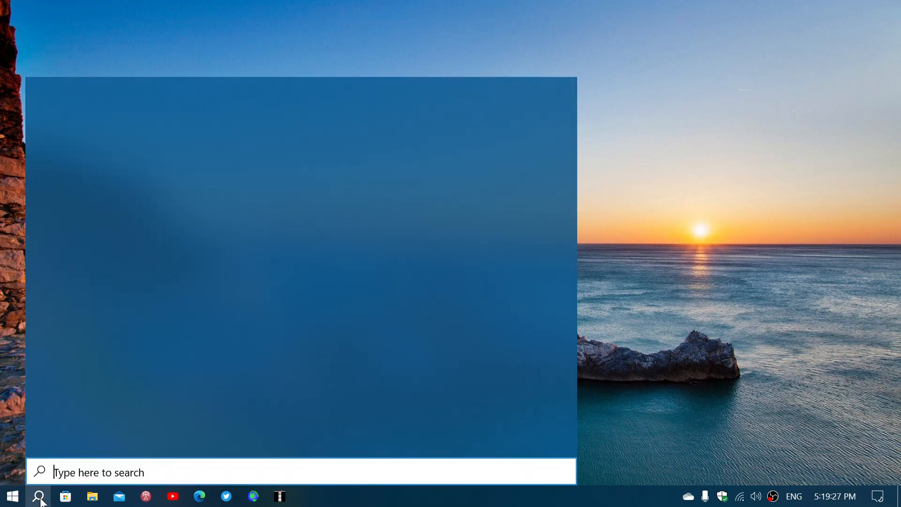
{"action": "type", "text": "word"}
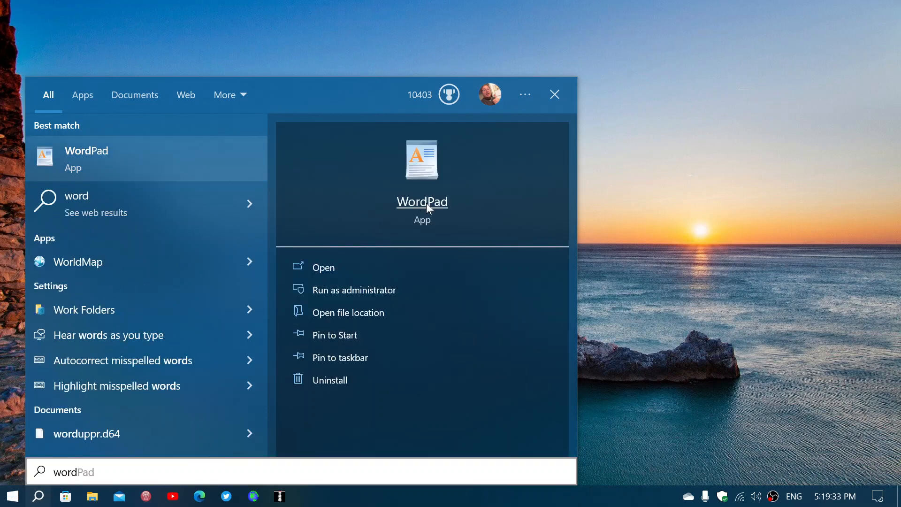
{"action": "left_click", "coordinate": [553, 93]}
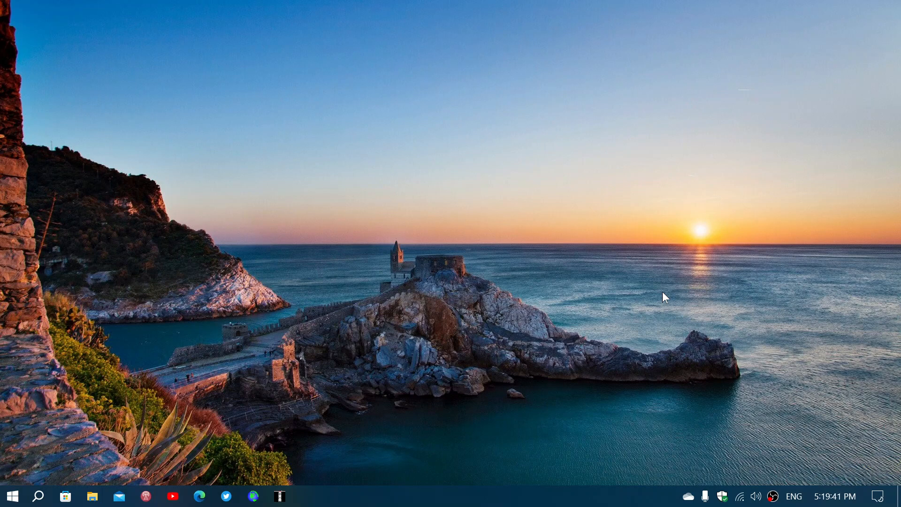
{"action": "mouse_move", "coordinate": [149, 419]}
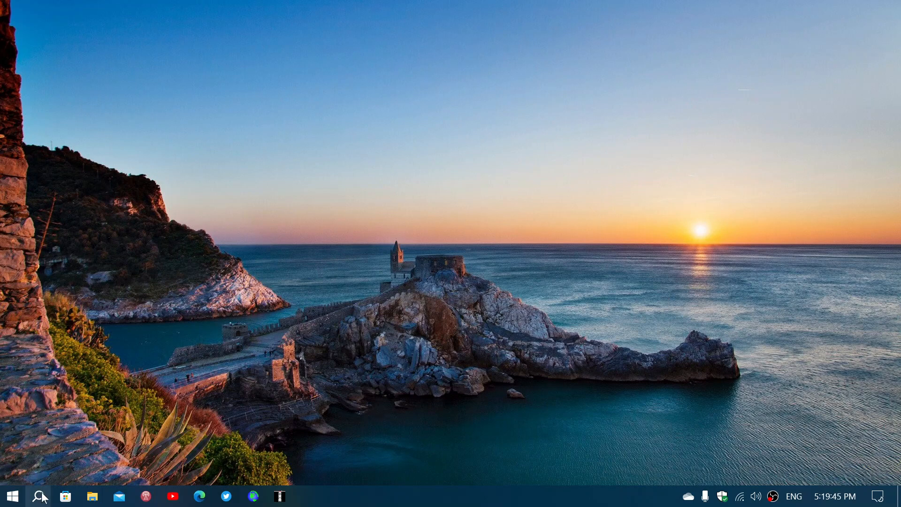
{"action": "left_click", "coordinate": [40, 496]}
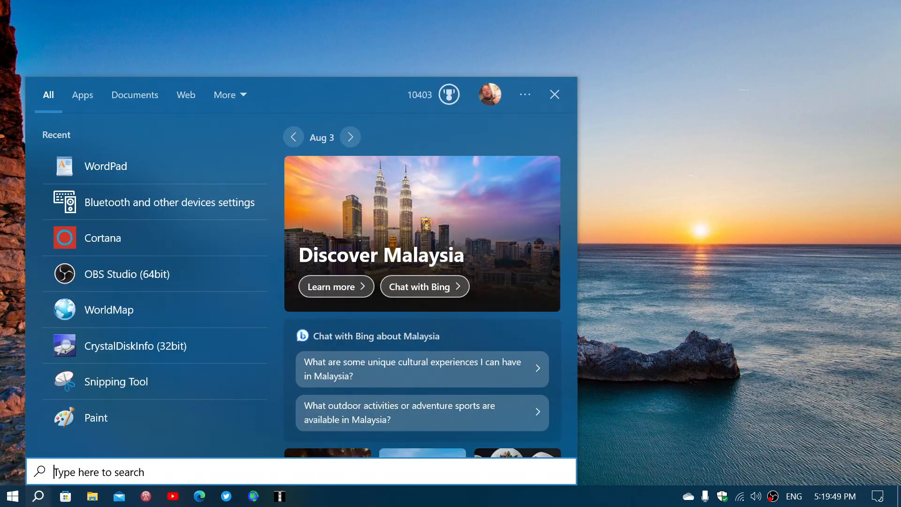
{"action": "left_click", "coordinate": [105, 166]}
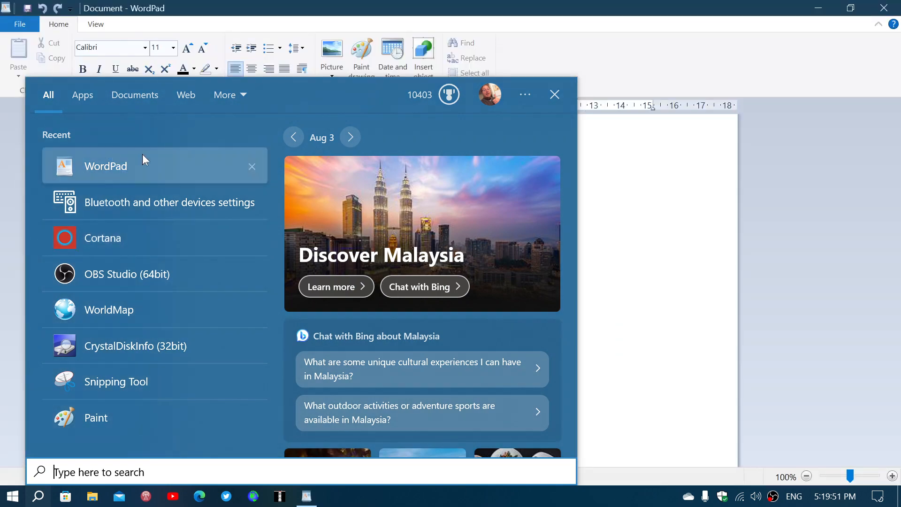
- Write 'Title of my text' centred, bold and underlined at size 20, then start a new line
{"action": "left_click", "coordinate": [554, 94]}
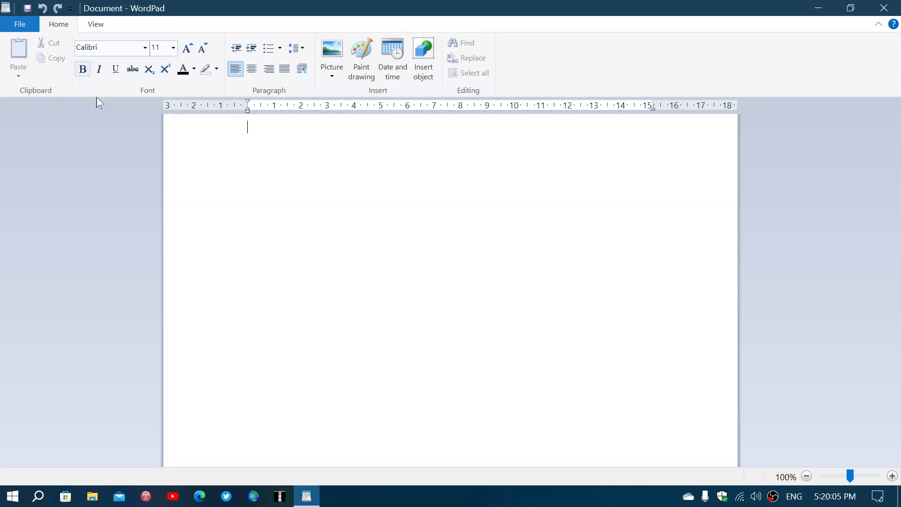
{"action": "mouse_move", "coordinate": [274, 92]}
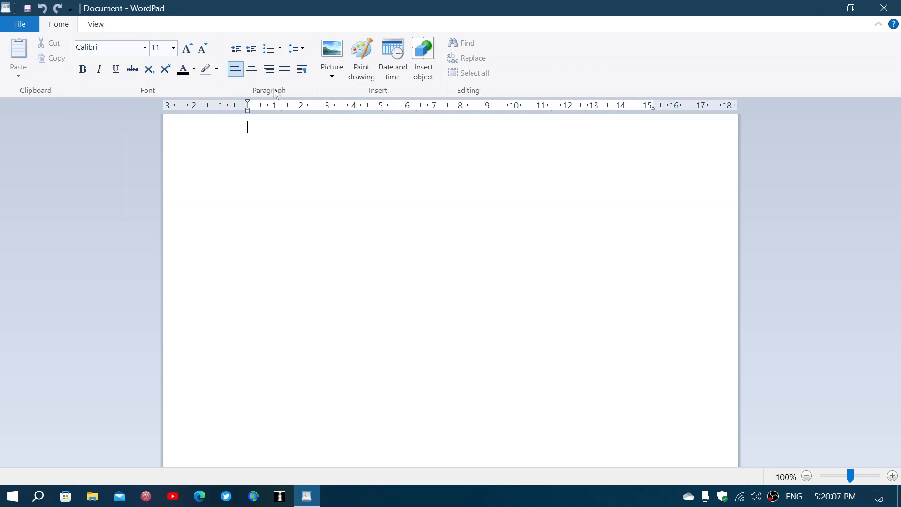
{"action": "left_click", "coordinate": [251, 70]}
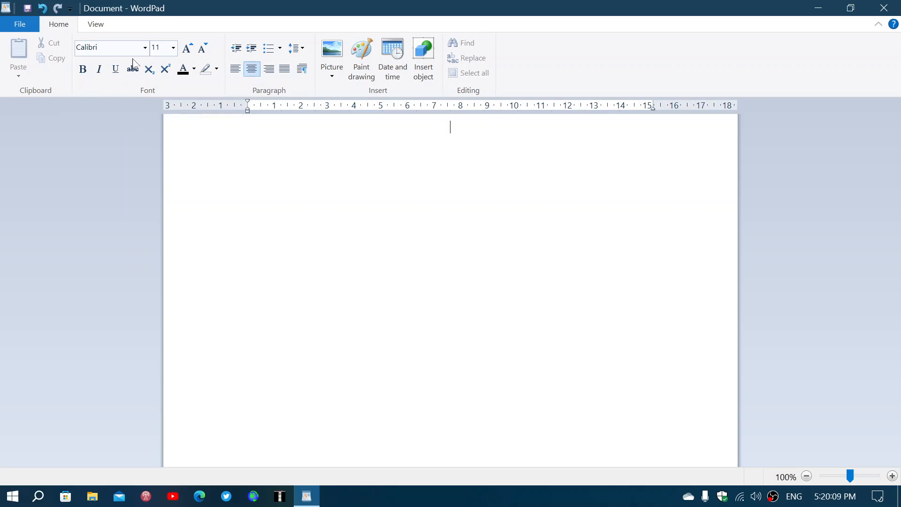
{"action": "left_click", "coordinate": [175, 47]}
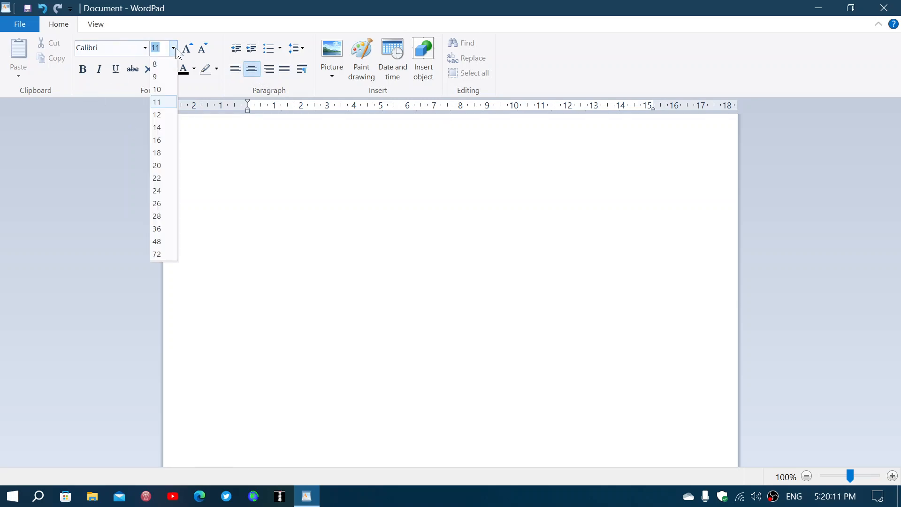
{"action": "left_click", "coordinate": [156, 166]}
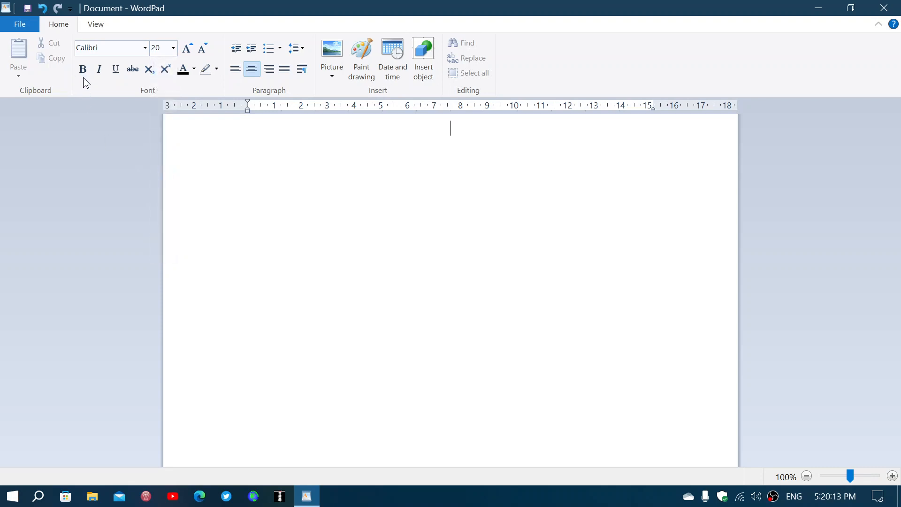
{"action": "left_click", "coordinate": [115, 69]}
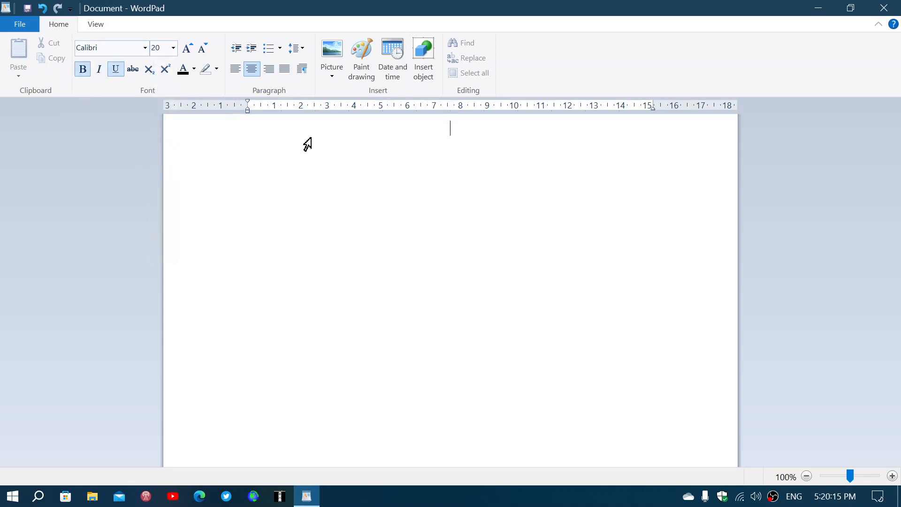
{"action": "type", "text": "Title of my te"}
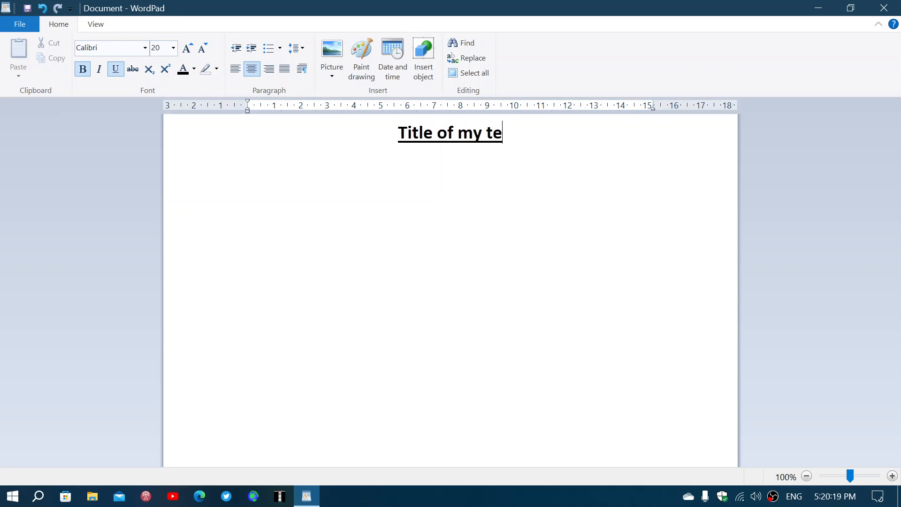
{"action": "type", "text": "xt"}
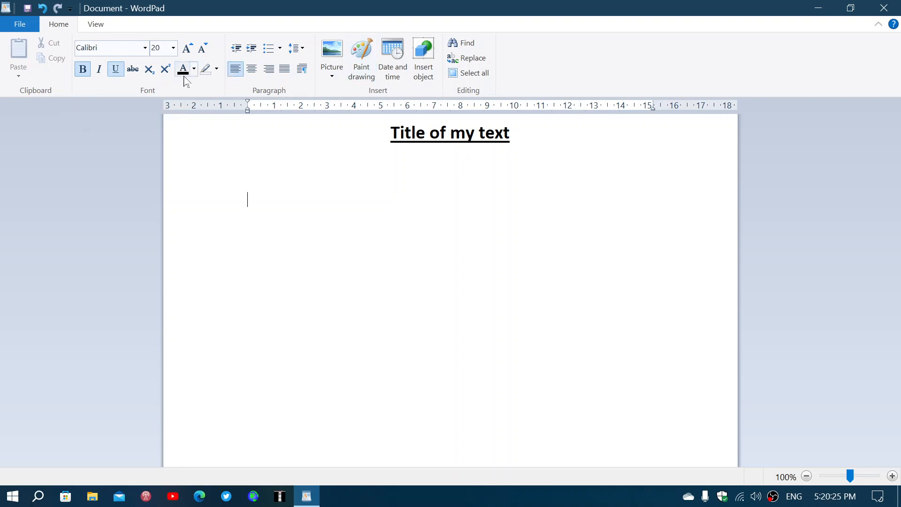
- Write the plain paragraph 'This is a great tool to create letters and resumes... for most'
{"action": "left_click", "coordinate": [83, 69]}
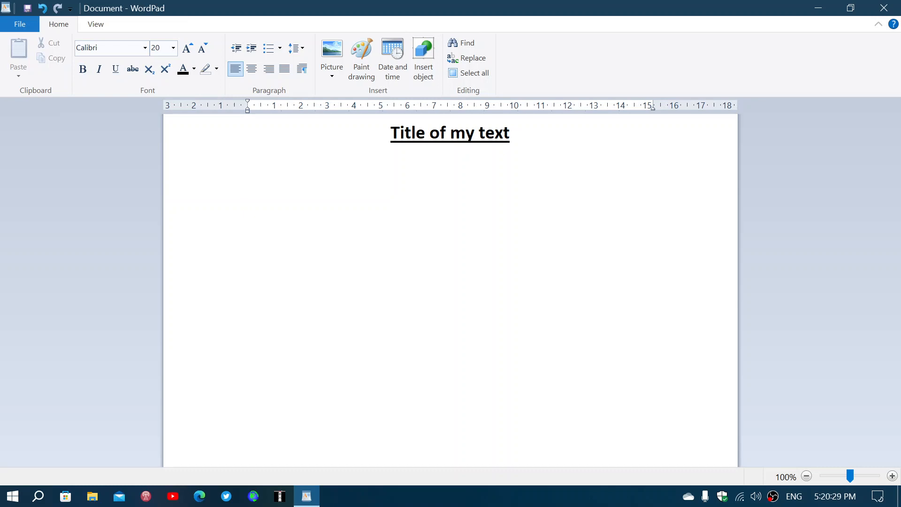
{"action": "type", "text": "This is a great tool to create"}
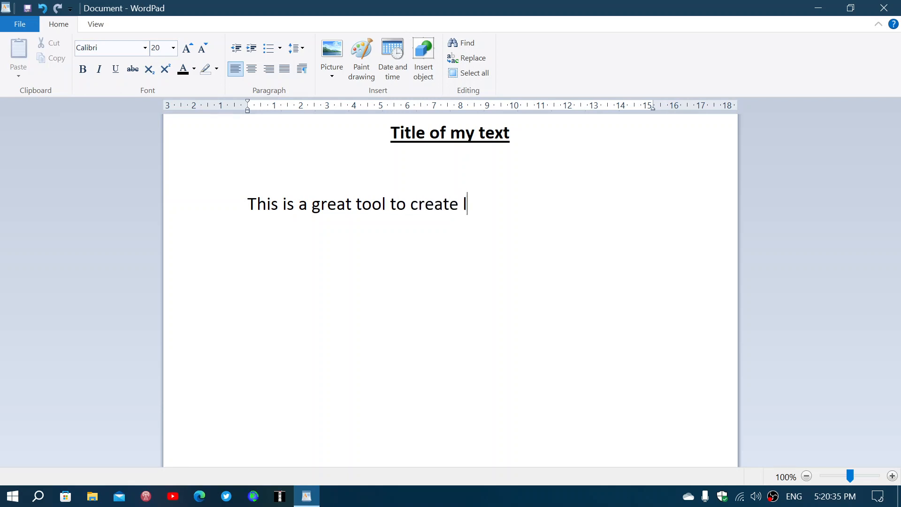
{"action": "type", "text": "letters and resu"}
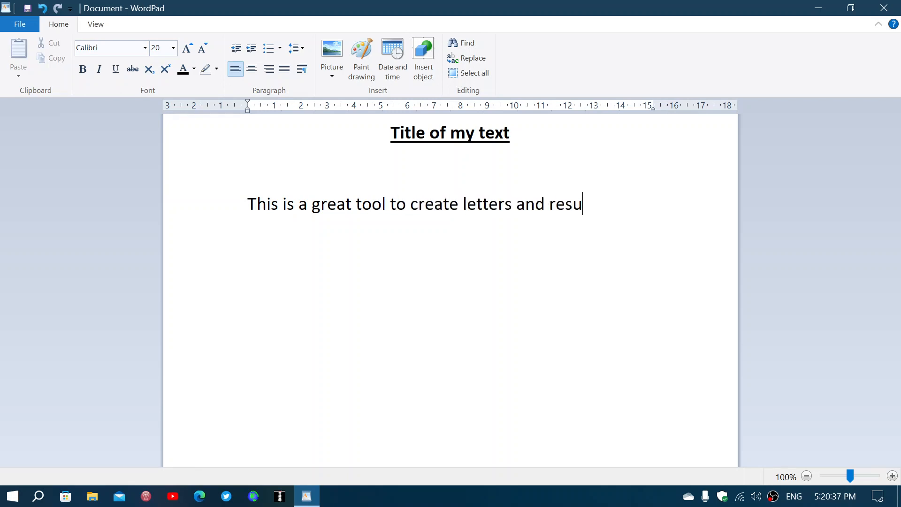
{"action": "type", "text": "mes and yo"}
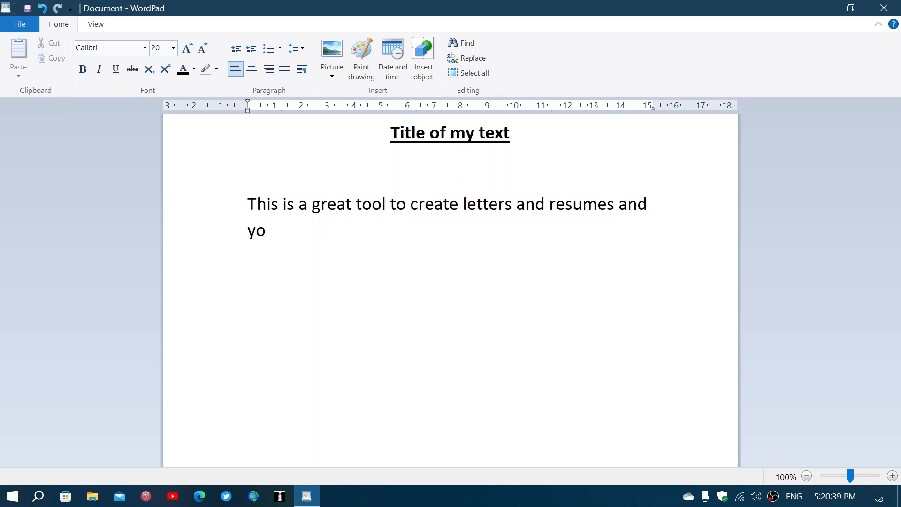
{"action": "type", "text": "u do not need na"}
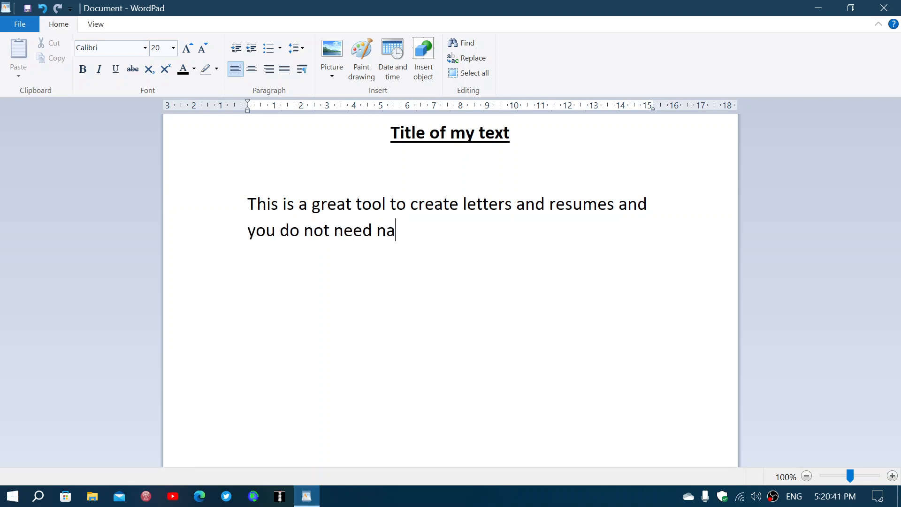
{"action": "type", "text": "t"}
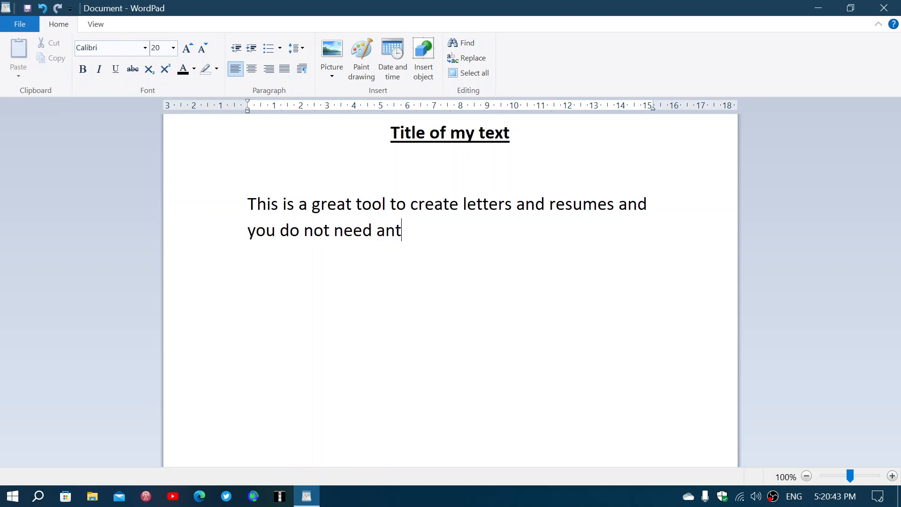
{"action": "type", "text": "hing els"}
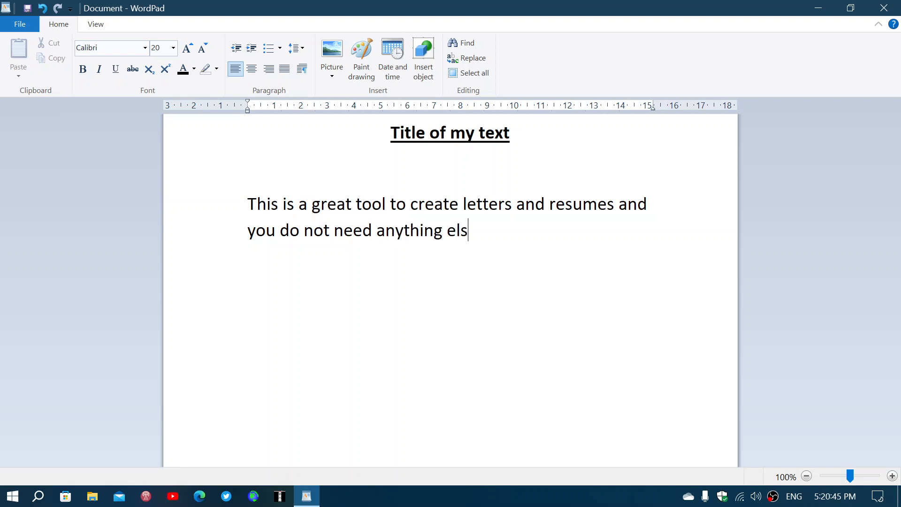
{"action": "type", "text": "e for most"}
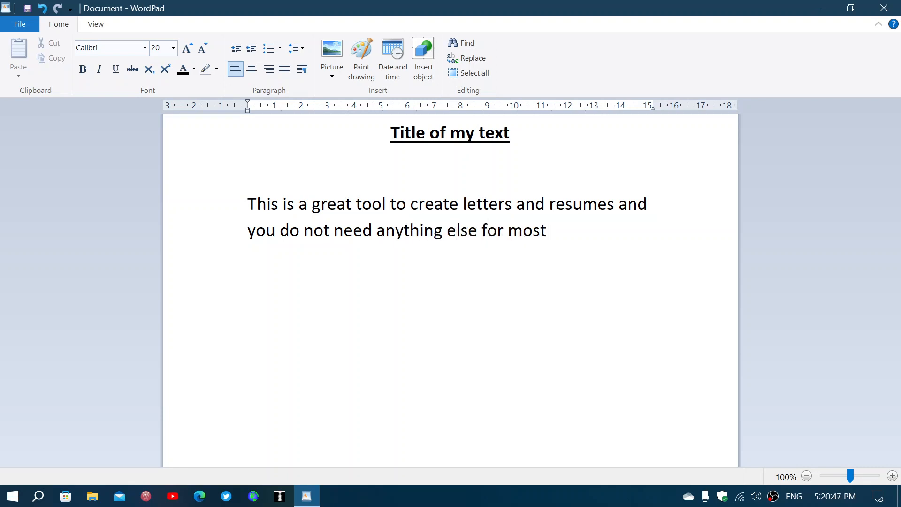
{"action": "left_click", "coordinate": [550, 230]}
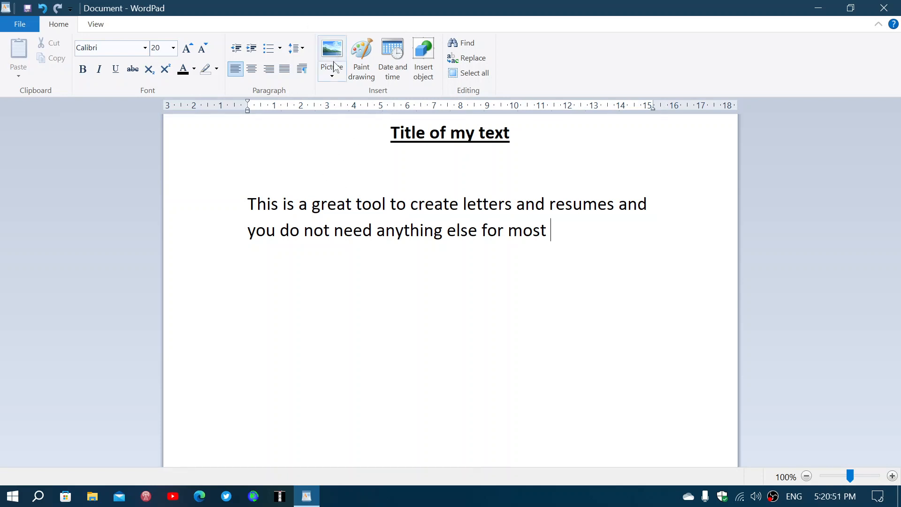
{"action": "mouse_move", "coordinate": [387, 100]}
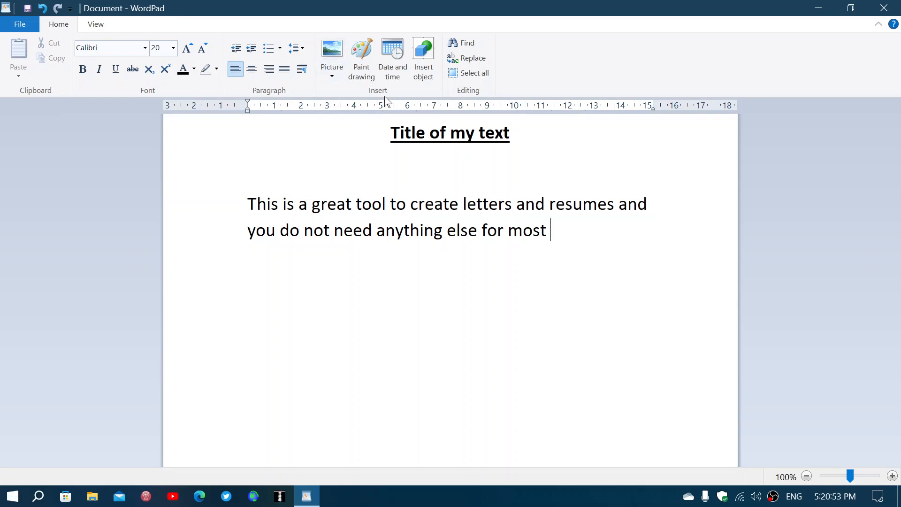
{"action": "mouse_move", "coordinate": [235, 155]}
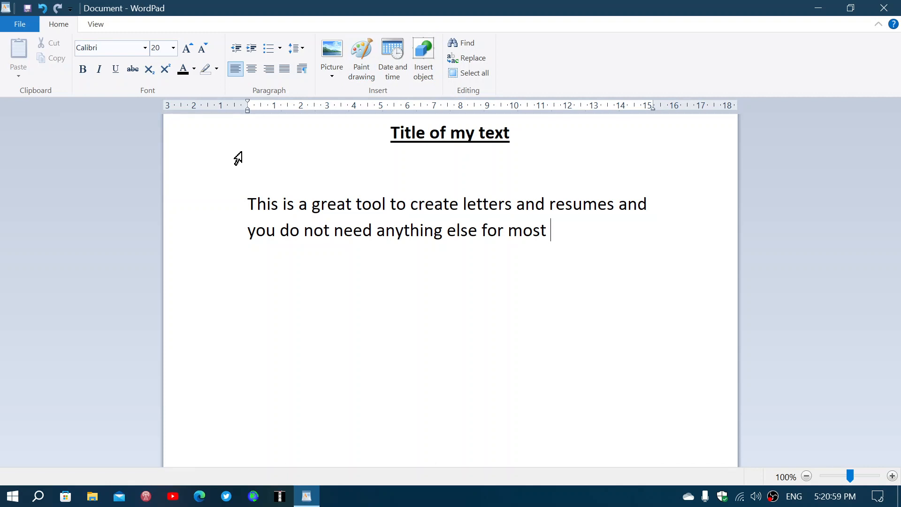
{"action": "mouse_move", "coordinate": [156, 158]}
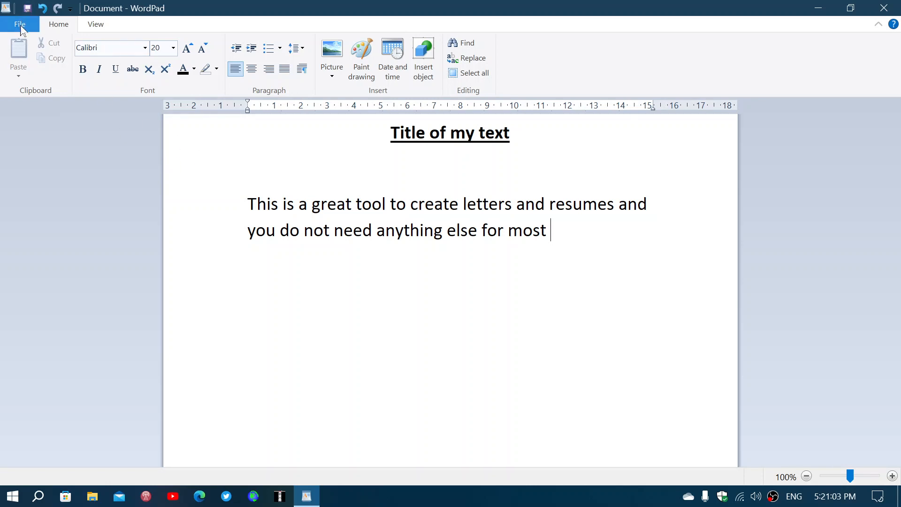
{"action": "left_click", "coordinate": [19, 24]}
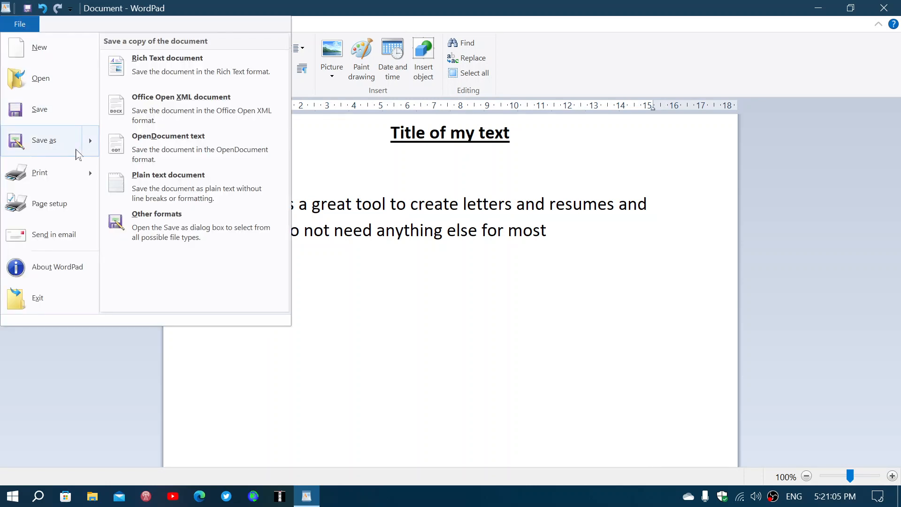
{"action": "mouse_move", "coordinate": [39, 173]}
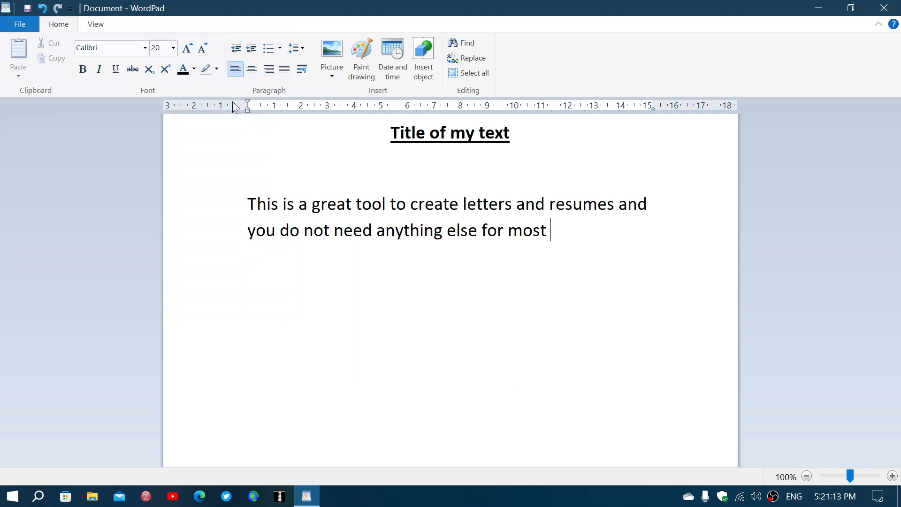
- Choose red text colour and end the paragraph with the word COLORS
{"action": "left_click", "coordinate": [194, 69]}
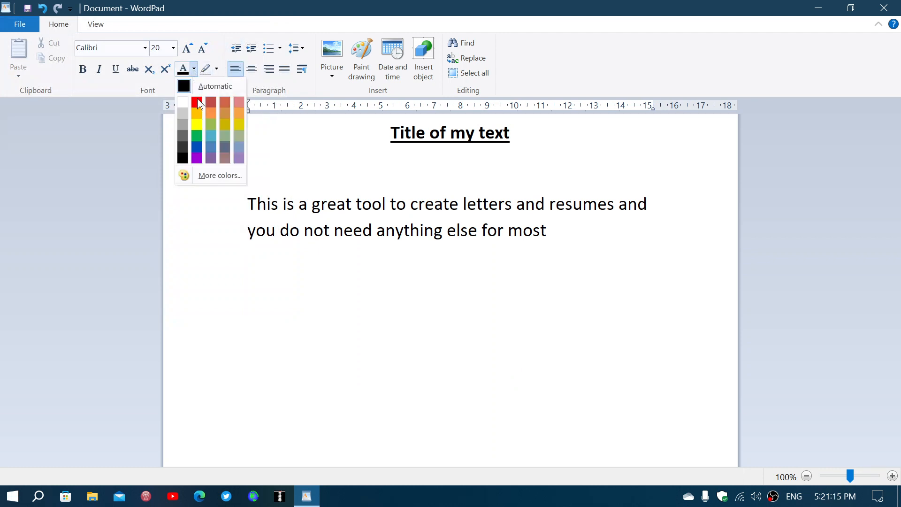
{"action": "left_click", "coordinate": [197, 102]}
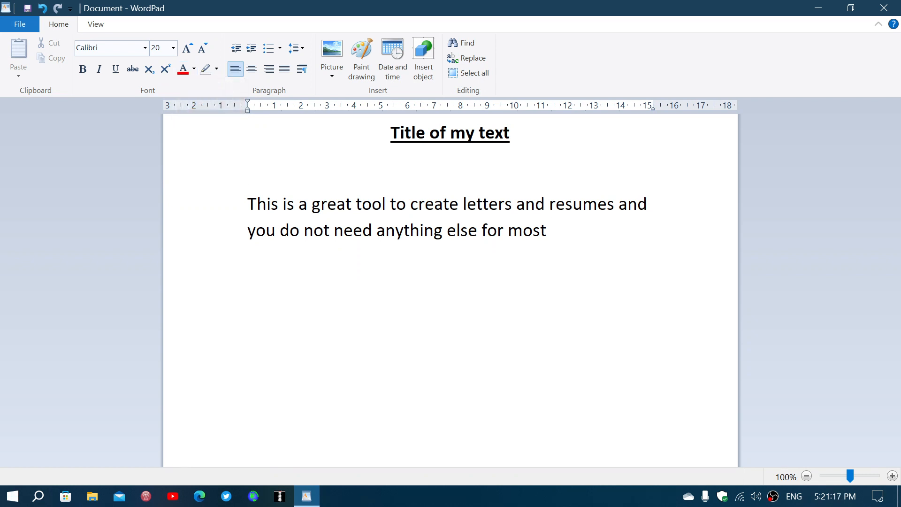
{"action": "type", "text": "COLORS"}
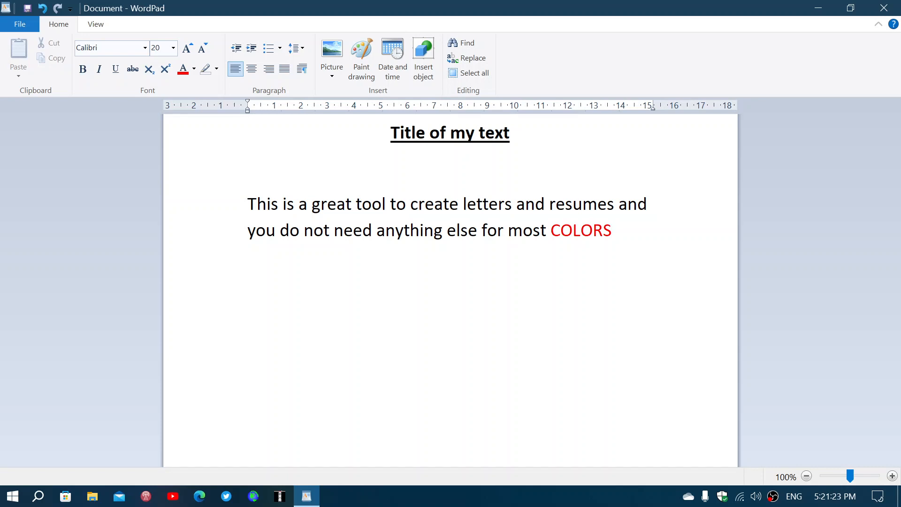
{"action": "left_click", "coordinate": [612, 230]}
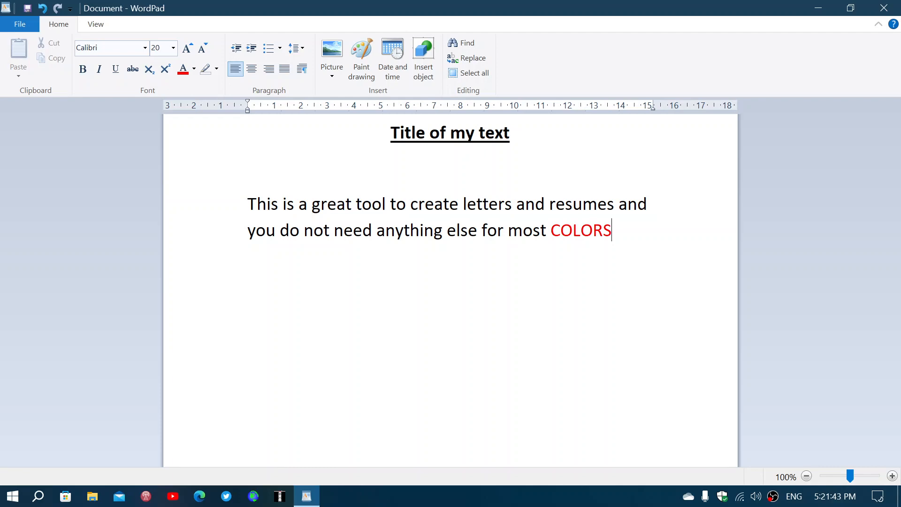
{"action": "key", "text": "alt"}
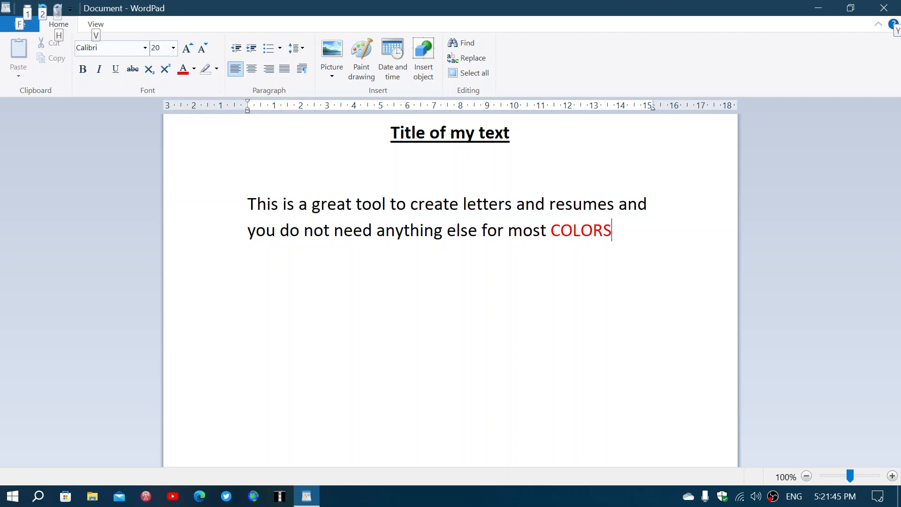